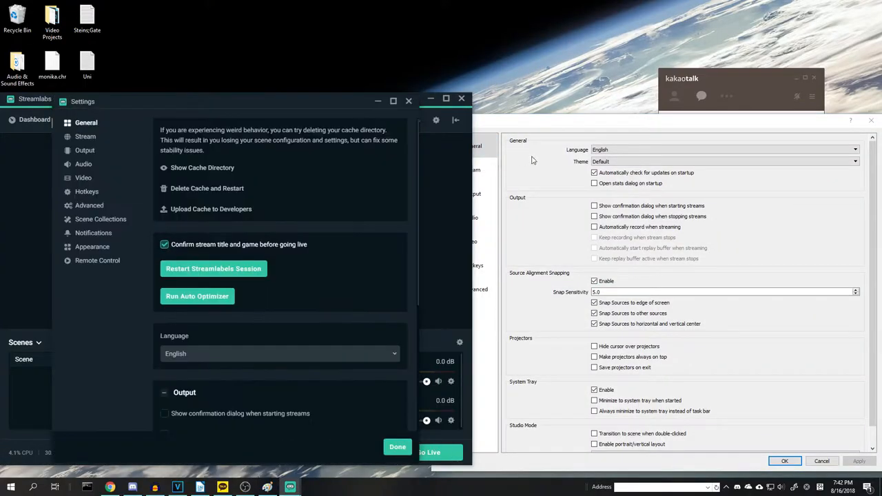
# - Close both Settings windows and launch the OBS Studio 21.1.2 setup wizard
pyautogui.click(472, 170)
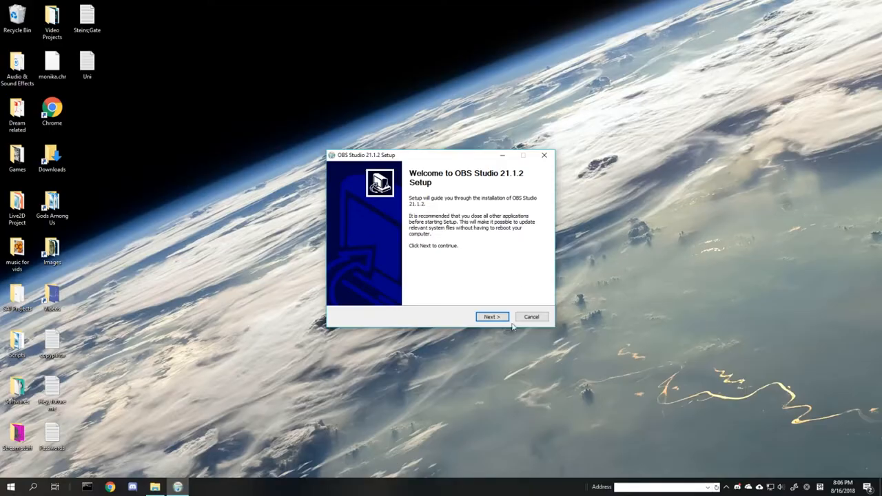
# - Advance the OBS Studio installer to Choose Components with the Browser Source plugin checked
pyautogui.click(491, 316)
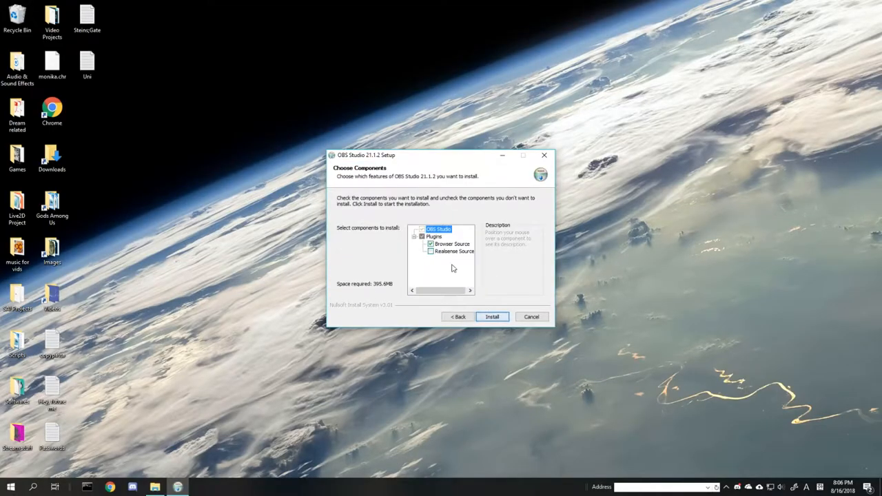
pyautogui.moveTo(491, 317)
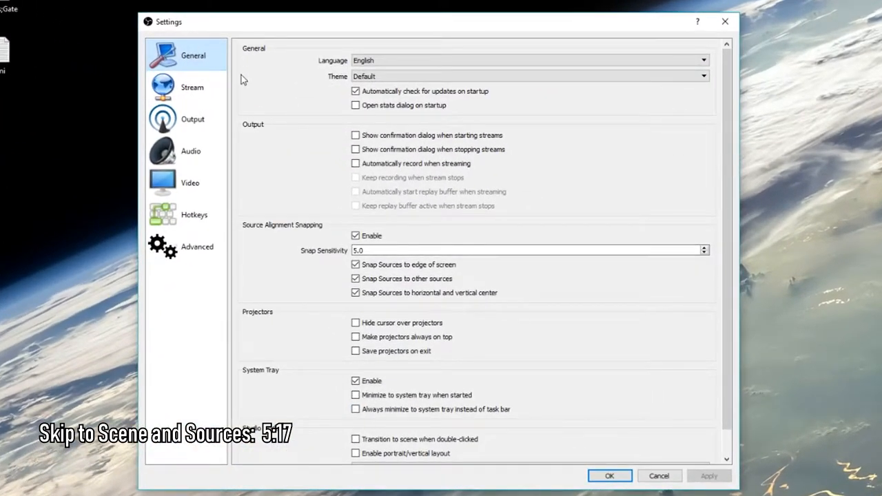
# - Close OBS Settings and launch Streamlabs OBS to its Scene Collections Import screen
pyautogui.click(193, 87)
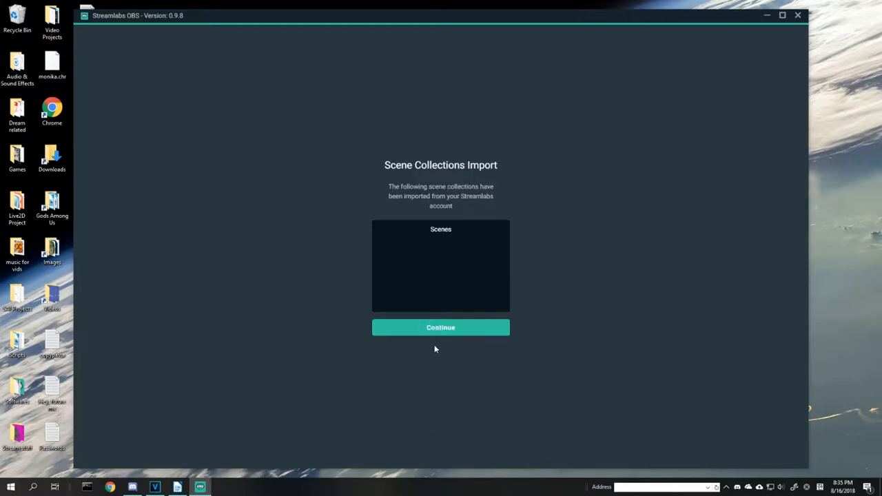
# - Continue past the Scenes import and view the Twitch stream settings in Streamlabs OBS
pyautogui.click(440, 327)
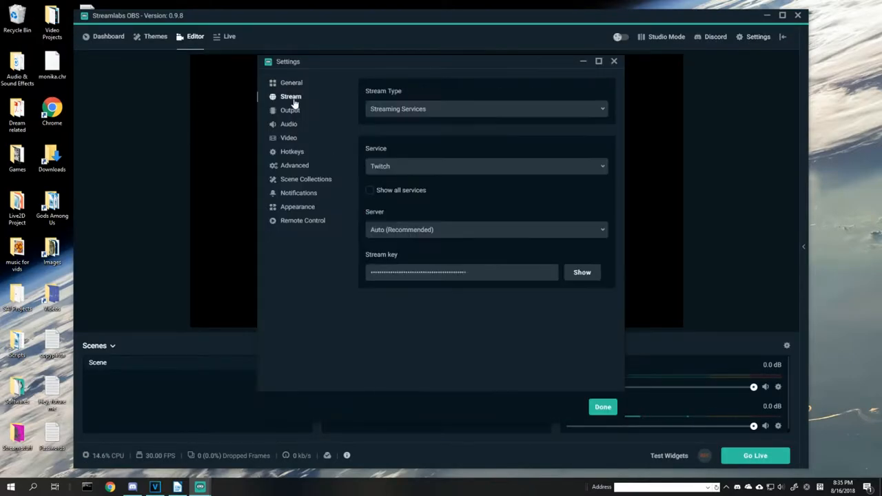
pyautogui.moveTo(384, 305)
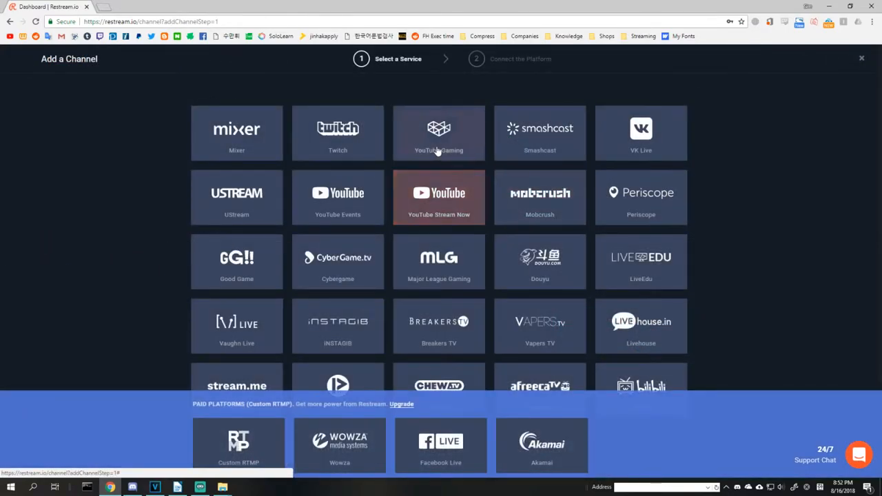
# - Choose the YouTube Gaming channel on Restream.io and connect the YouTube Gaming account
pyautogui.click(439, 133)
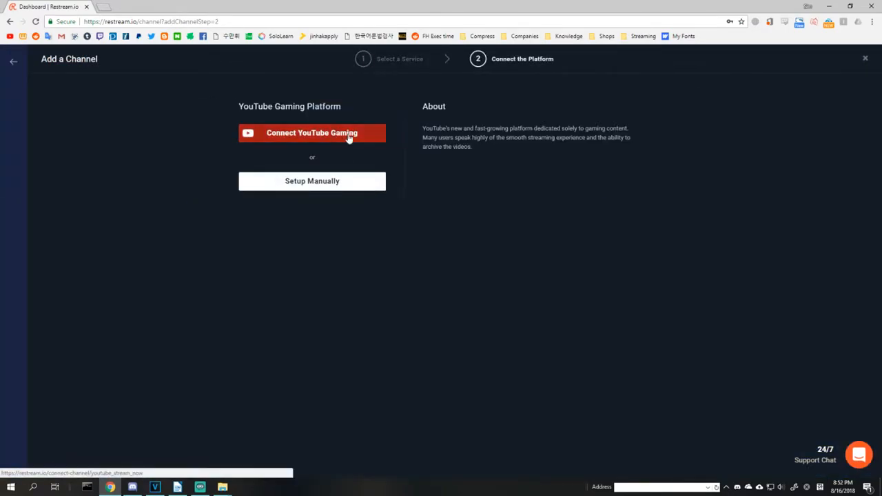
pyautogui.click(312, 133)
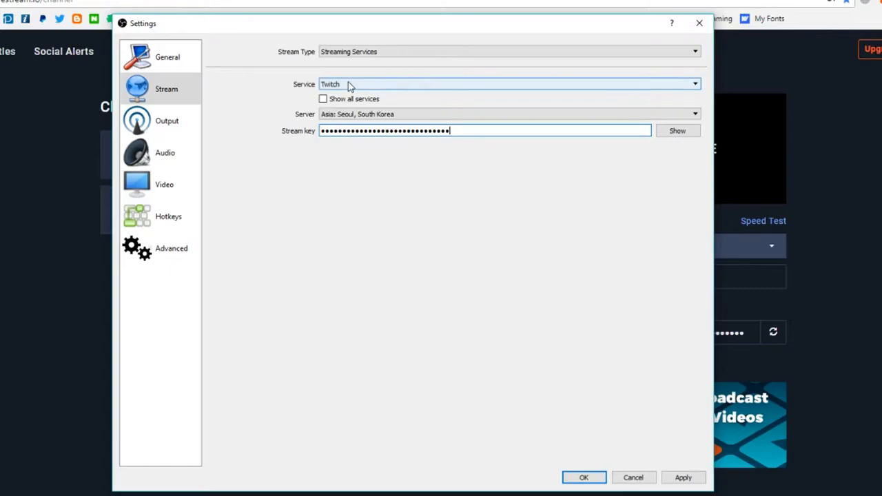
# - Switch the streaming service from Twitch to Restream.io and choose one of its ingest servers
pyautogui.click(510, 84)
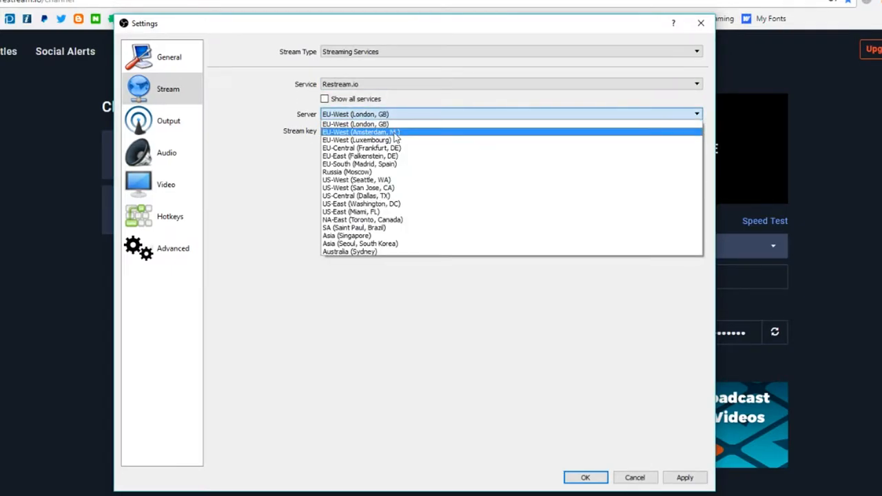
pyautogui.click(360, 243)
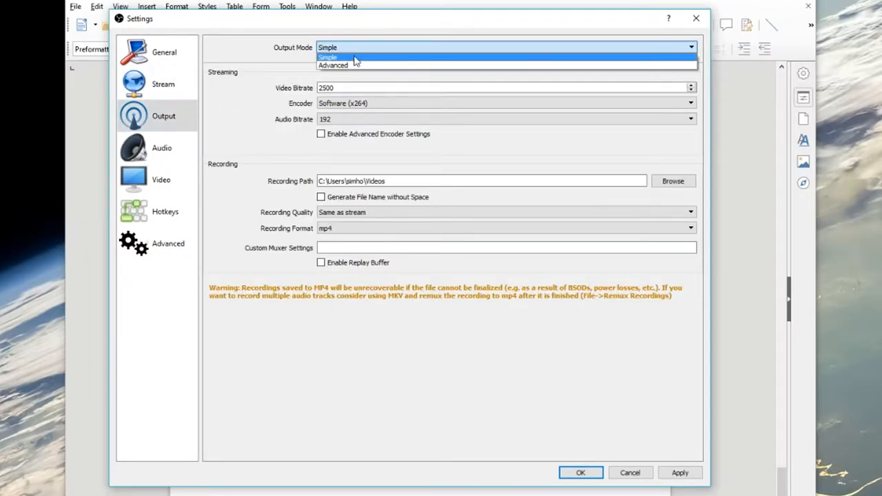
# - Set Output Mode to Advanced and open the Stream Settings Calculator Google Sheet
pyautogui.click(334, 65)
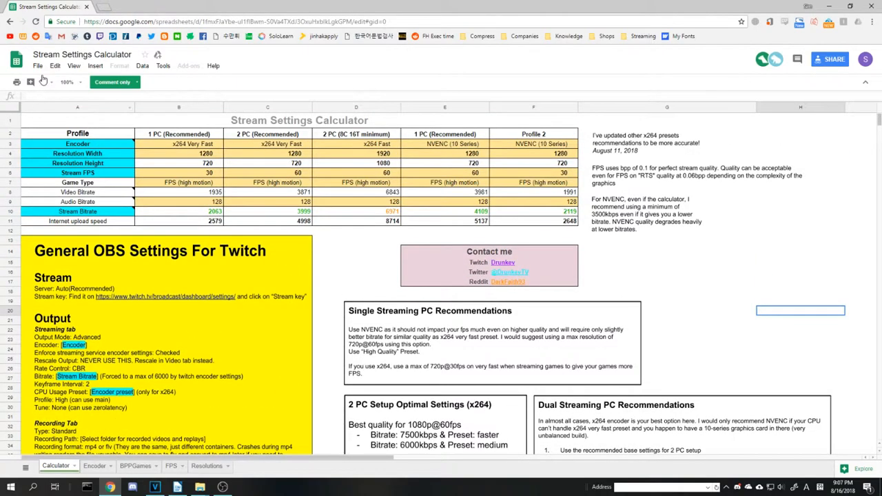
# - Return to Advanced streaming output: x264, CBR, 3300 bitrate, keyframe 2, veryfast, main profile
pyautogui.click(38, 66)
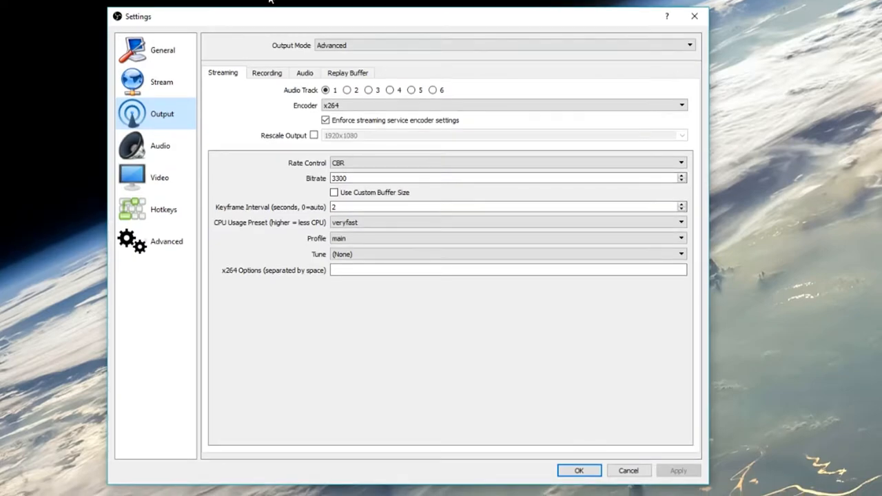
# - Review audio devices and push-to-talk, then view the 1920x1080 60 FPS video settings
pyautogui.click(160, 145)
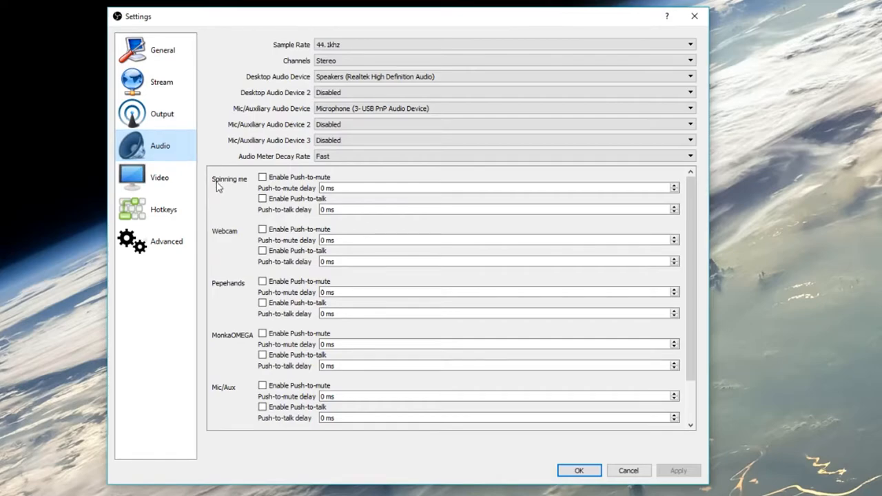
pyautogui.moveTo(198, 203)
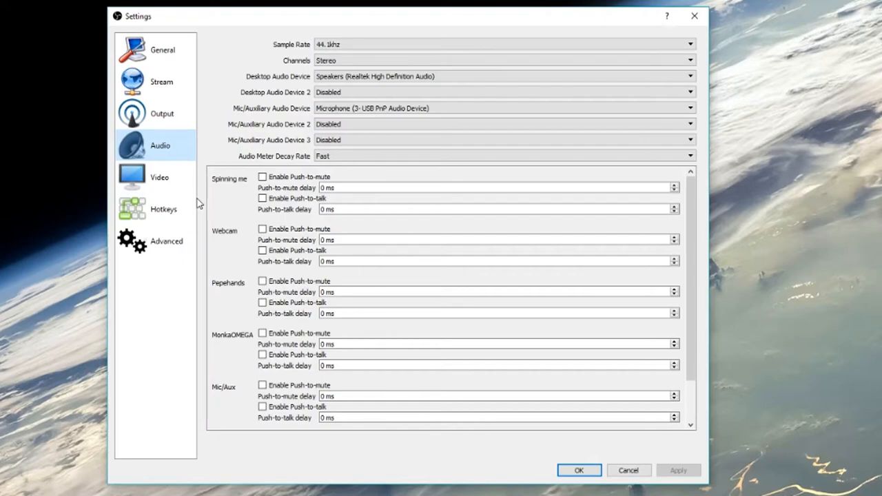
pyautogui.click(159, 177)
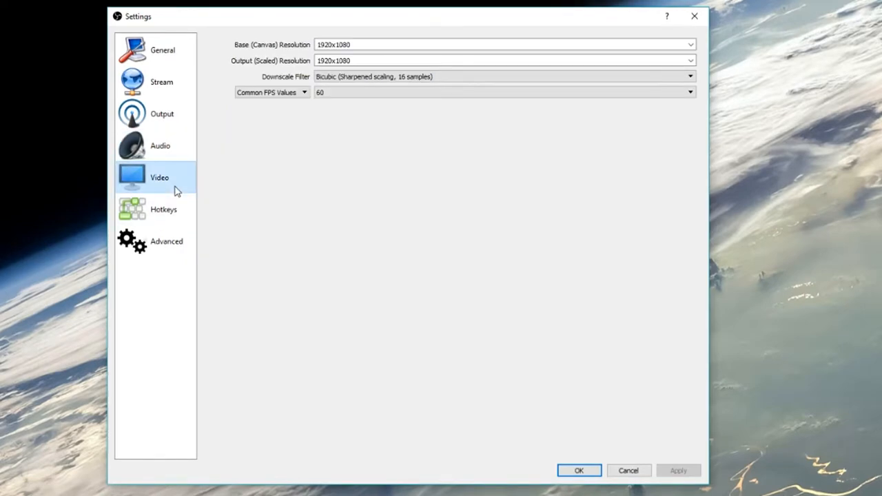
# - Scale output to 1280x720 on the 1920x1080 canvas and browse the downscale filter options
pyautogui.click(689, 61)
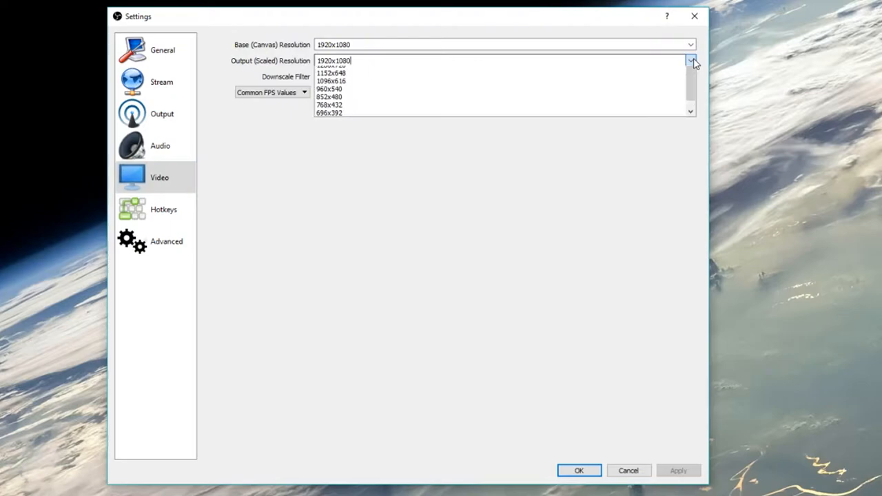
pyautogui.click(332, 67)
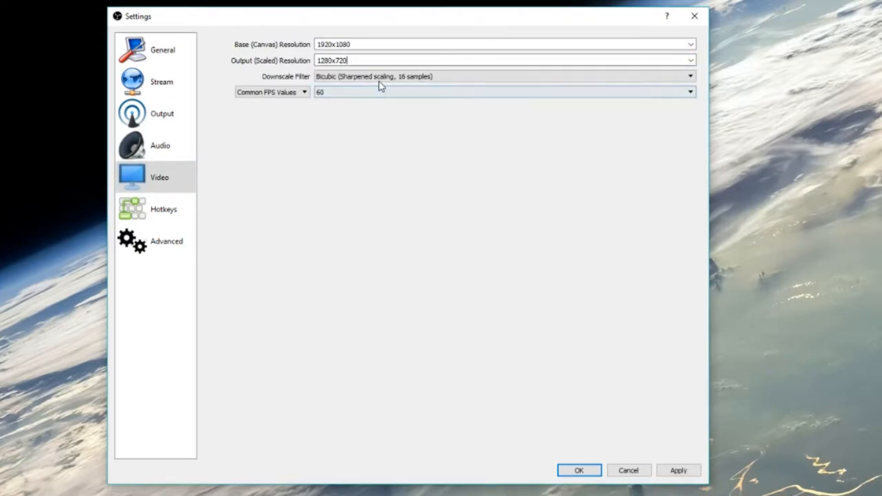
pyautogui.click(162, 114)
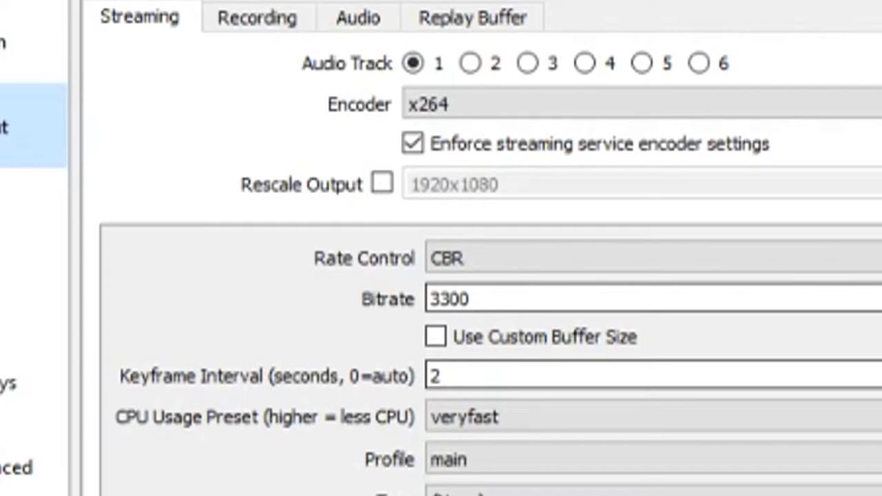
pyautogui.click(160, 177)
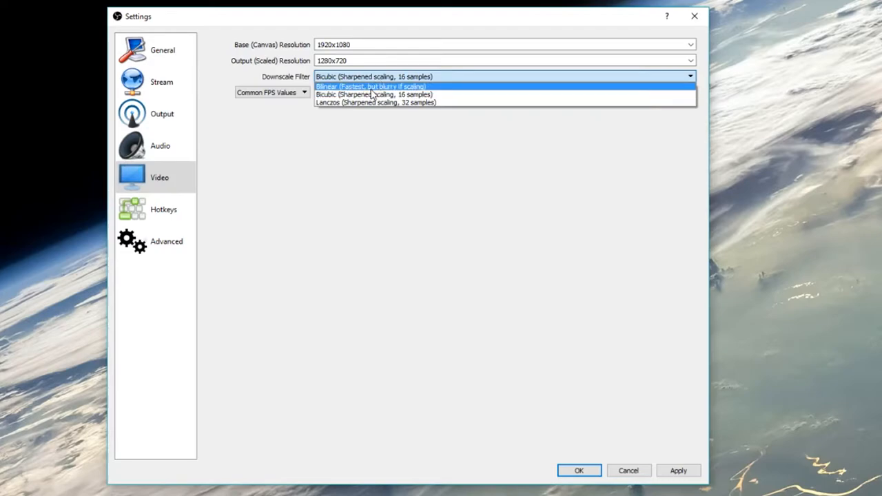
pyautogui.moveTo(372, 95)
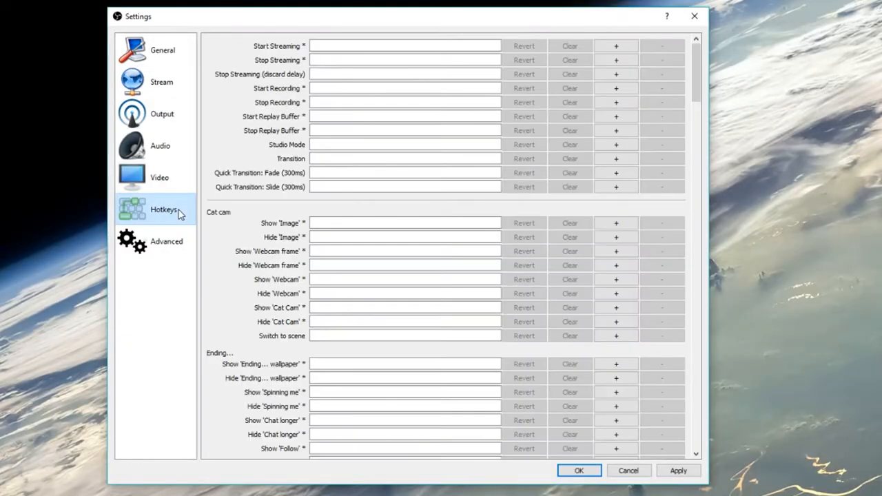
# - Scroll through the hotkey bindings, review renderer, color format and reconnect options, then close Settings
pyautogui.scroll(-3)
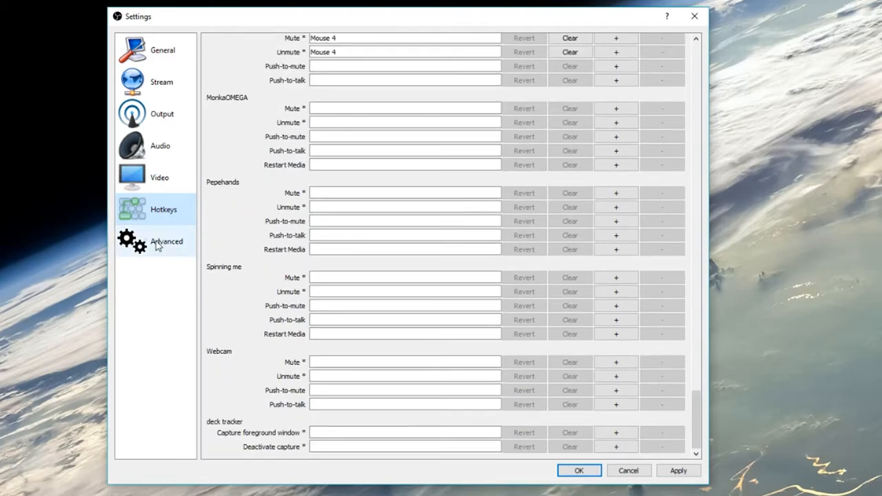
pyautogui.click(166, 241)
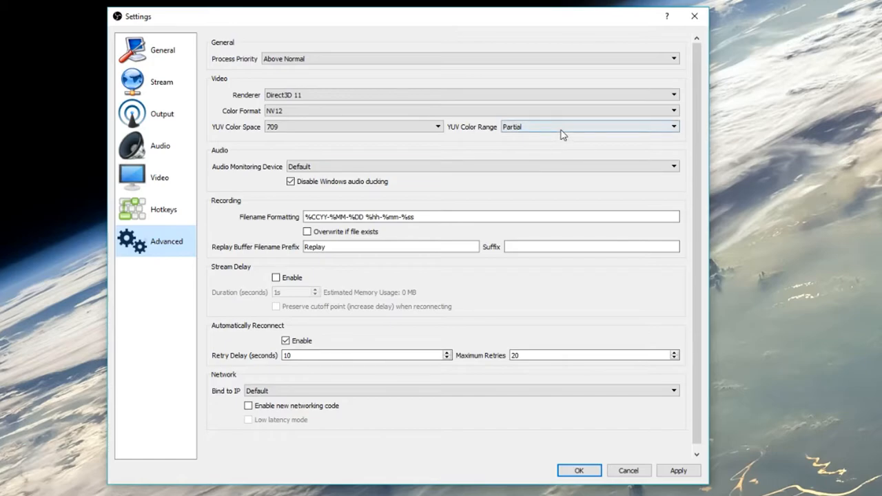
pyautogui.click(579, 470)
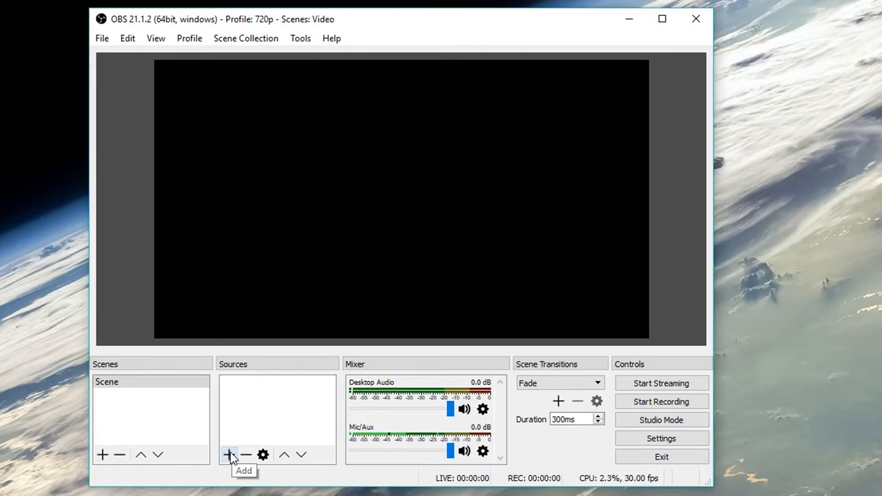
# - Add a Hearthstone Game Capture of the Hearthstone window, scaled to 1280x720 with anti-cheat hook
pyautogui.click(228, 454)
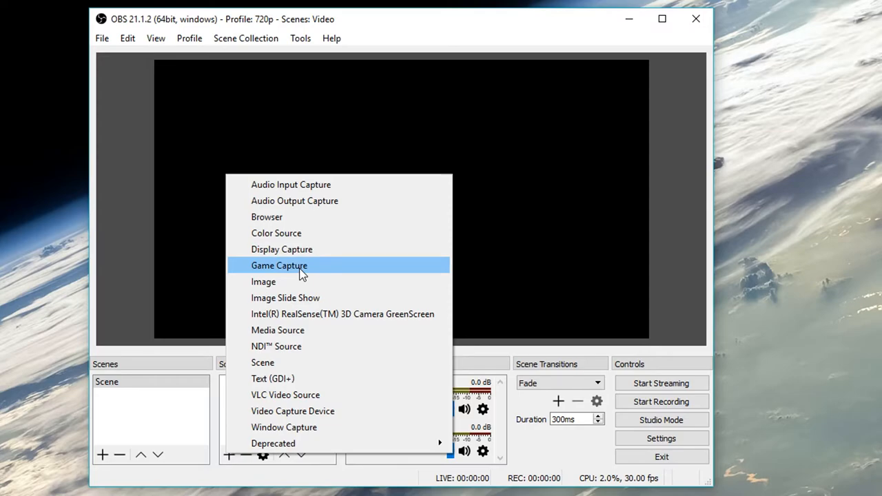
pyautogui.click(279, 266)
pyautogui.write('Hearthstone')
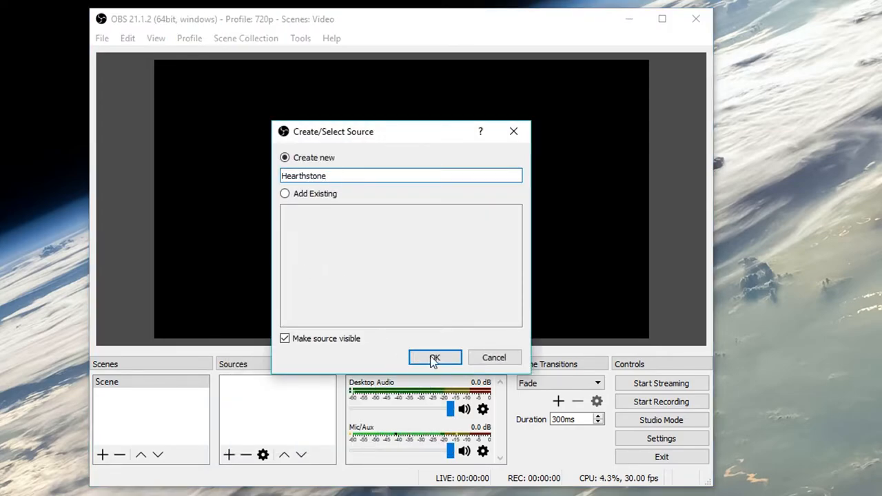
pyautogui.click(435, 357)
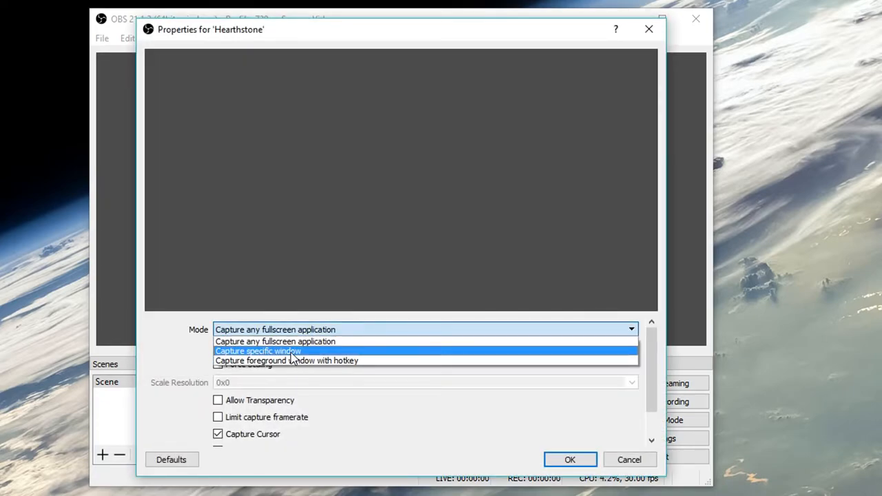
pyautogui.click(258, 350)
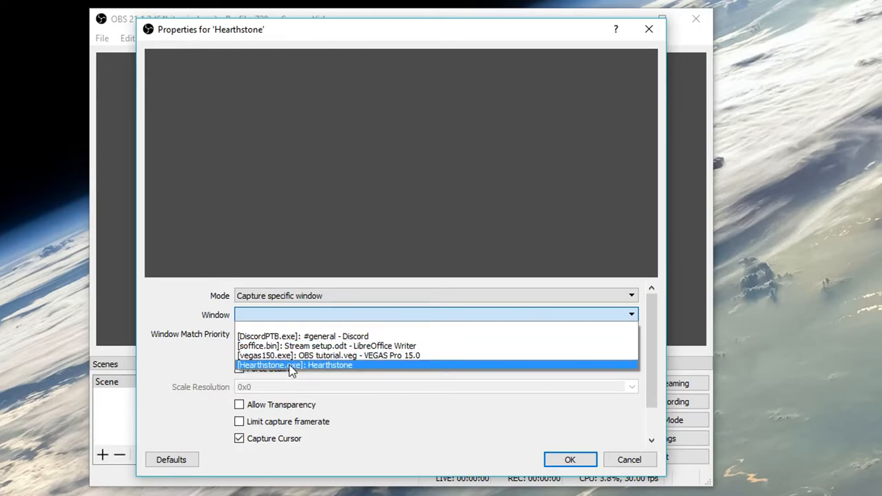
pyautogui.click(295, 364)
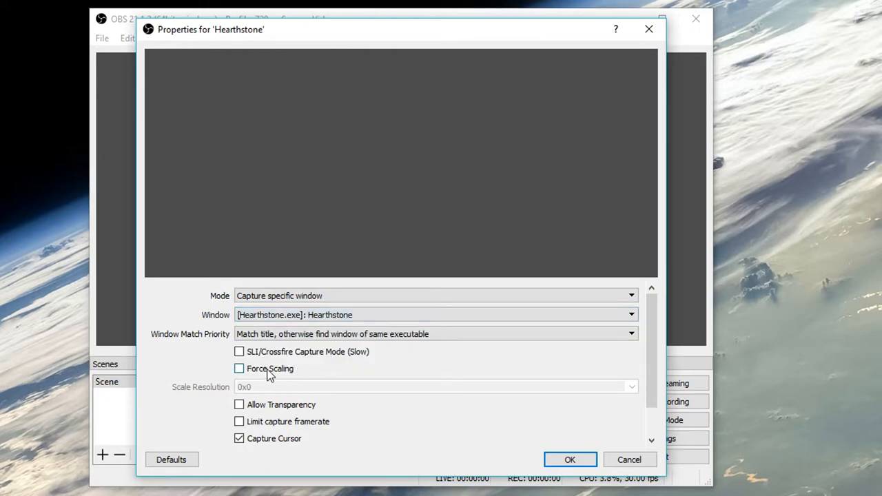
pyautogui.click(240, 368)
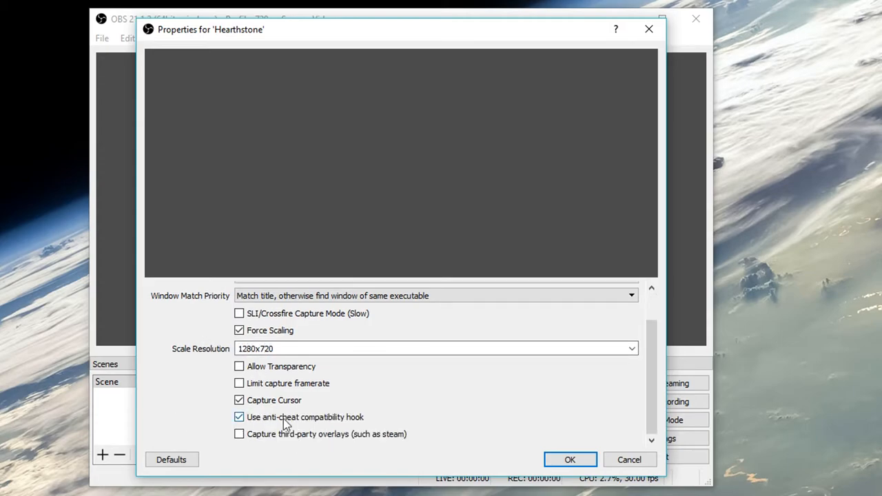
pyautogui.click(570, 459)
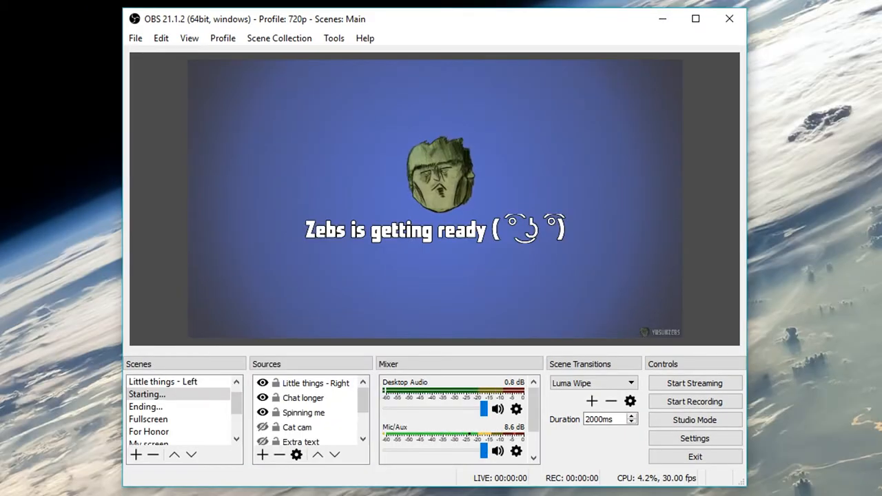
pyautogui.rightClick(303, 412)
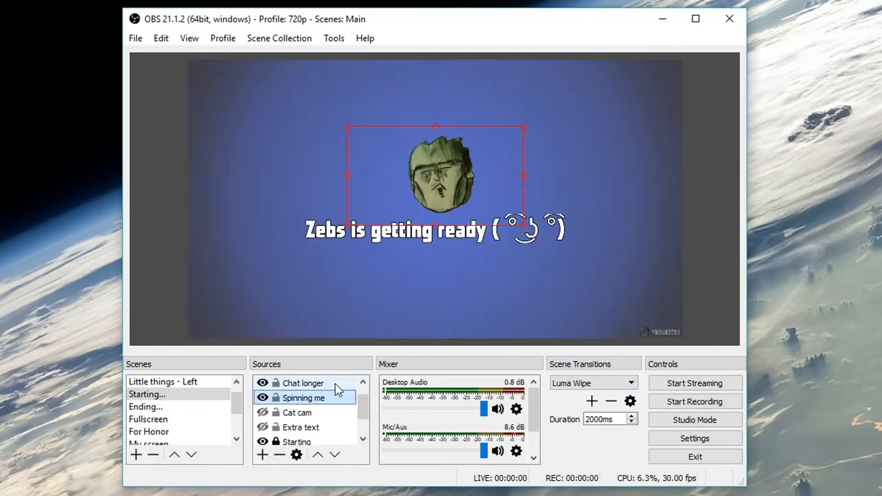
pyautogui.doubleClick(304, 383)
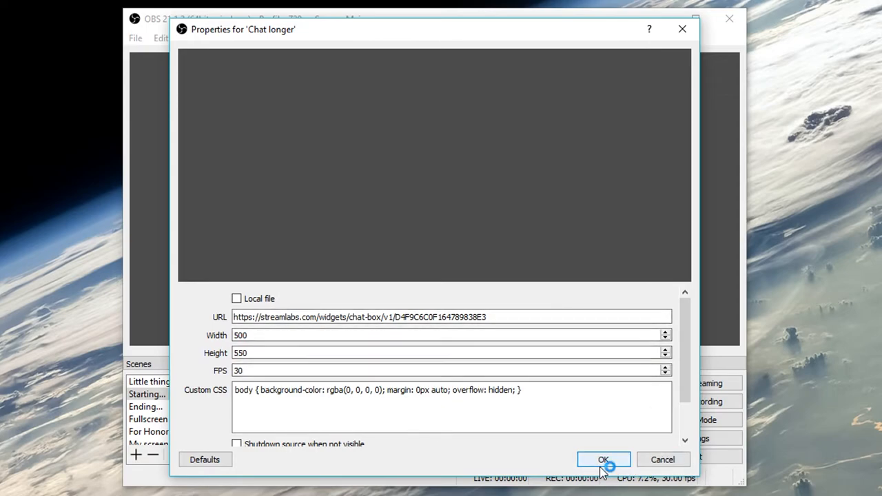
pyautogui.click(603, 459)
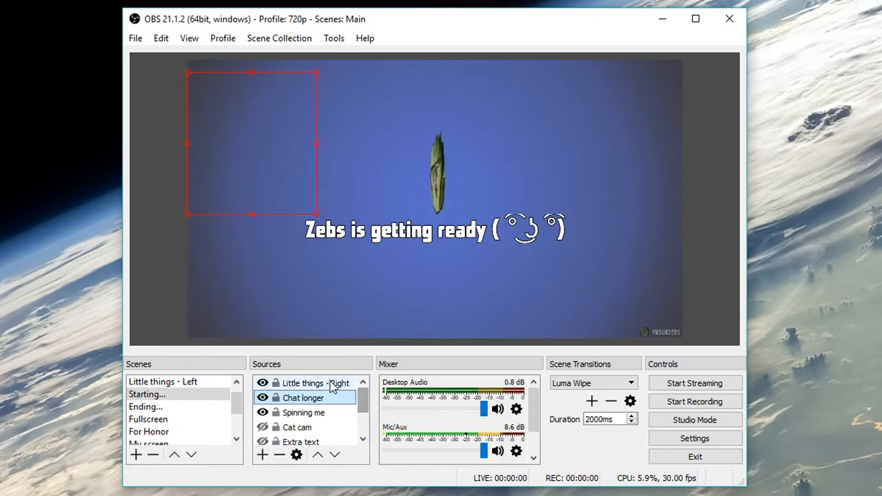
pyautogui.doubleClick(316, 382)
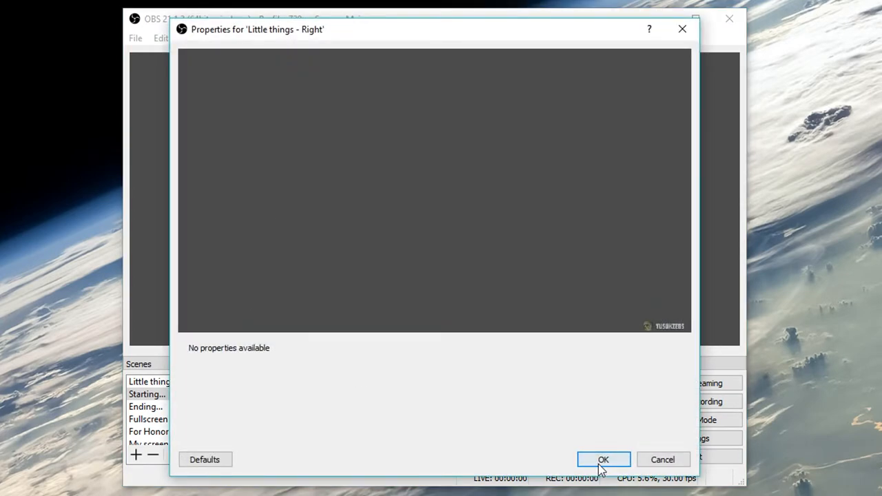
pyautogui.click(603, 460)
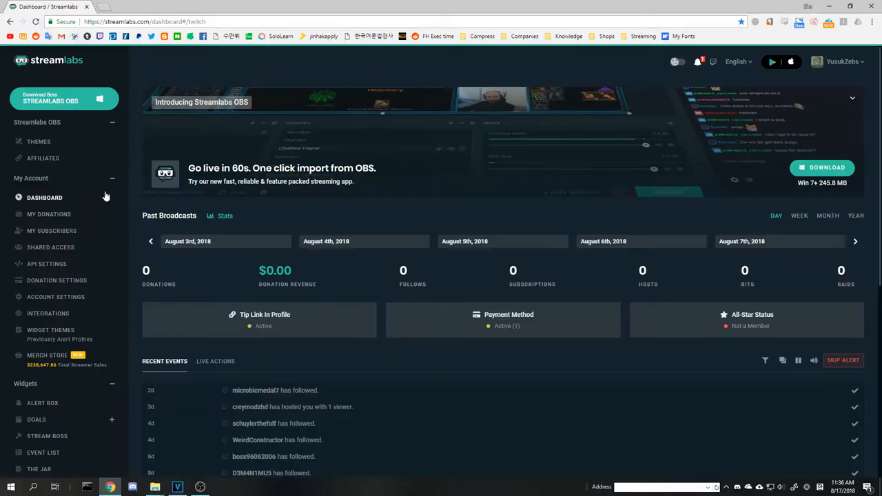
# - Scroll through the Into The Shapes theme preview, then return to the Streamlabs website
pyautogui.scroll(-3)
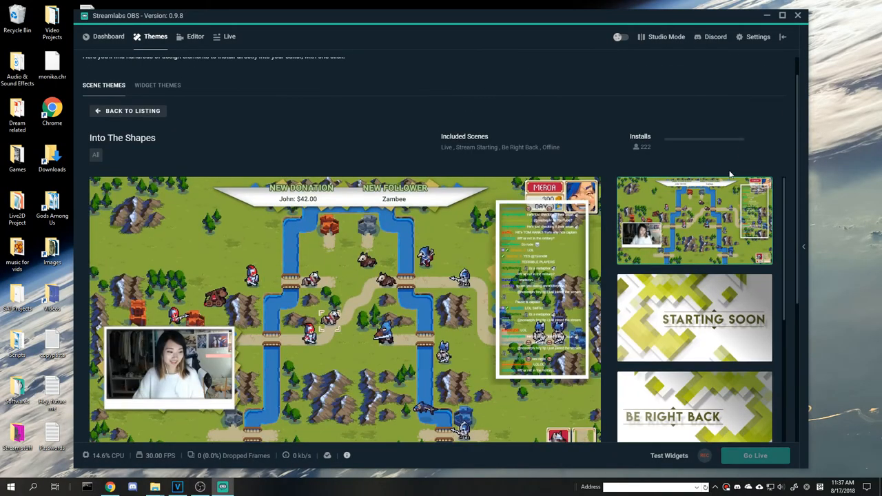
pyautogui.scroll(-3)
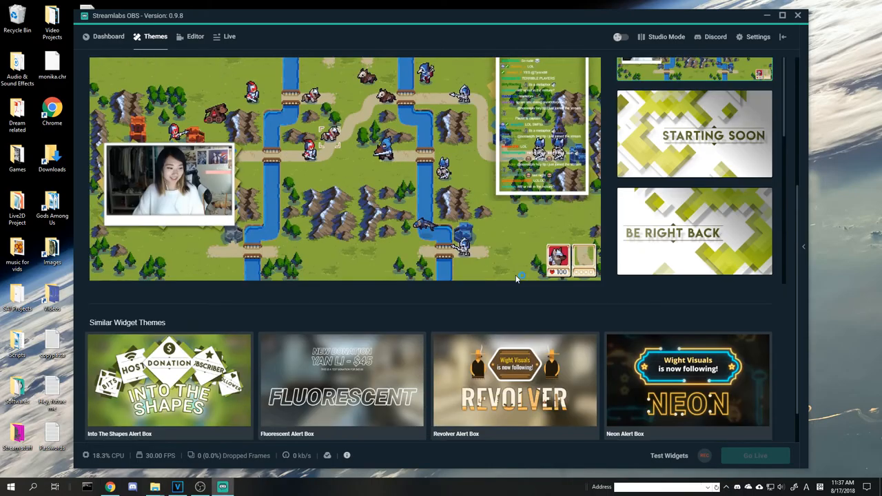
pyautogui.click(195, 37)
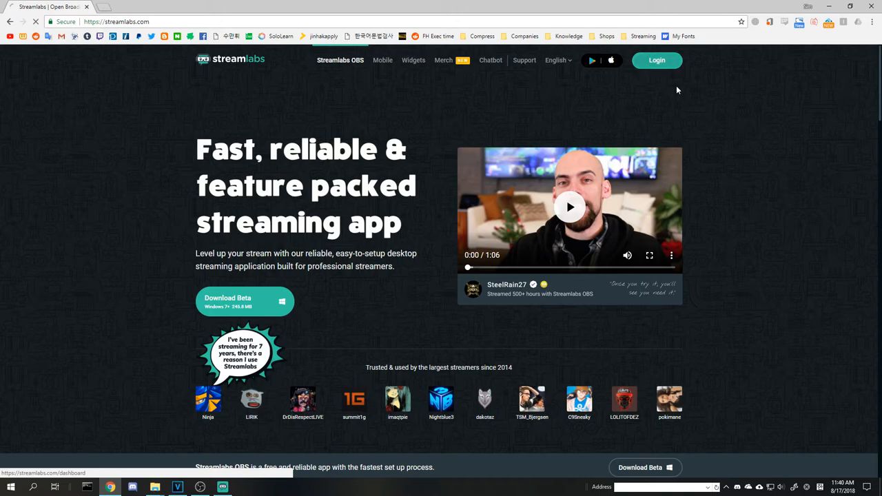
# - From the Streamlabs dashboard, find the Chat Box widget and copy its widget URL
pyautogui.click(655, 60)
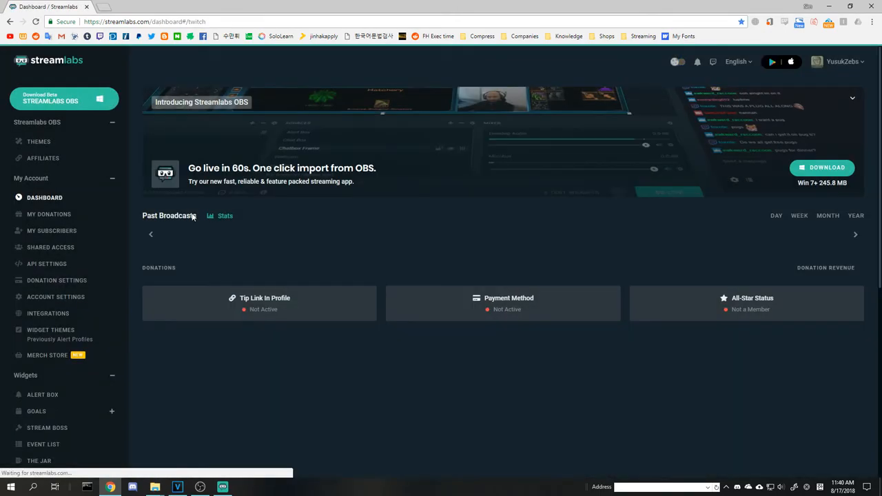
pyautogui.scroll(-3)
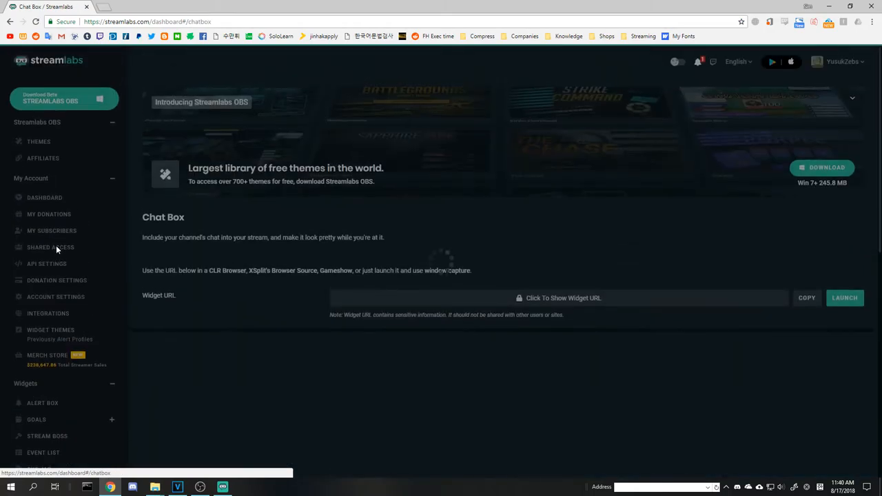
pyautogui.scroll(-3)
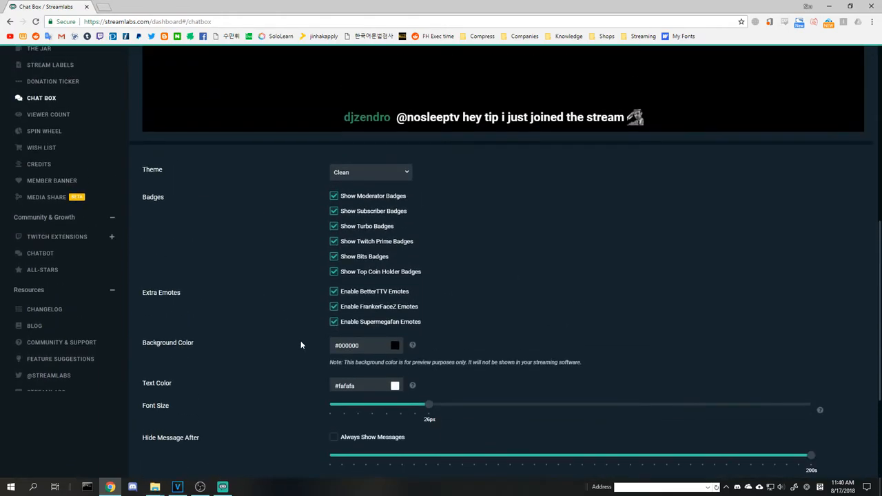
pyautogui.scroll(3)
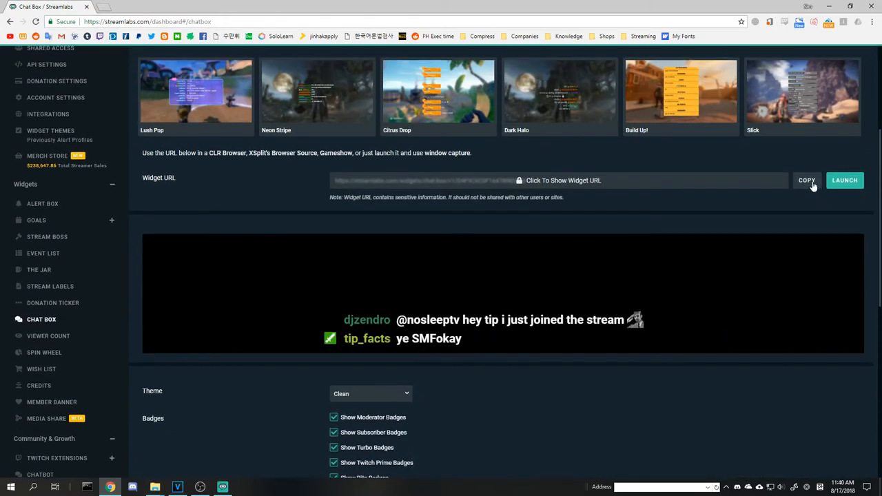
pyautogui.click(806, 180)
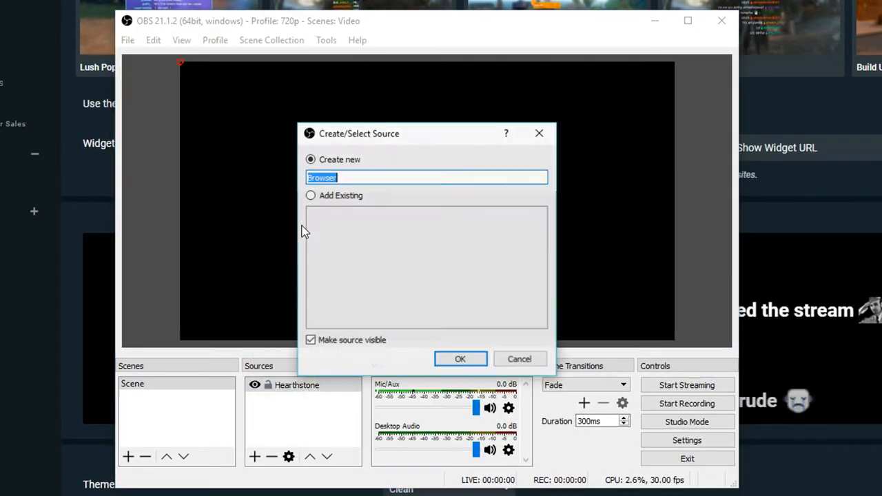
# - Create the 'Chat box' browser source, then install obs-ndi 4.5.0 for Windows in English
pyautogui.write('Chat box')
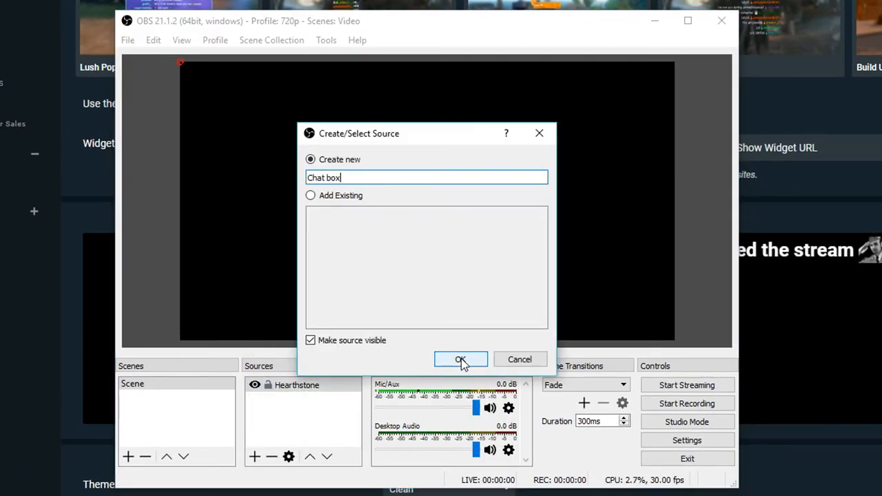
pyautogui.click(460, 359)
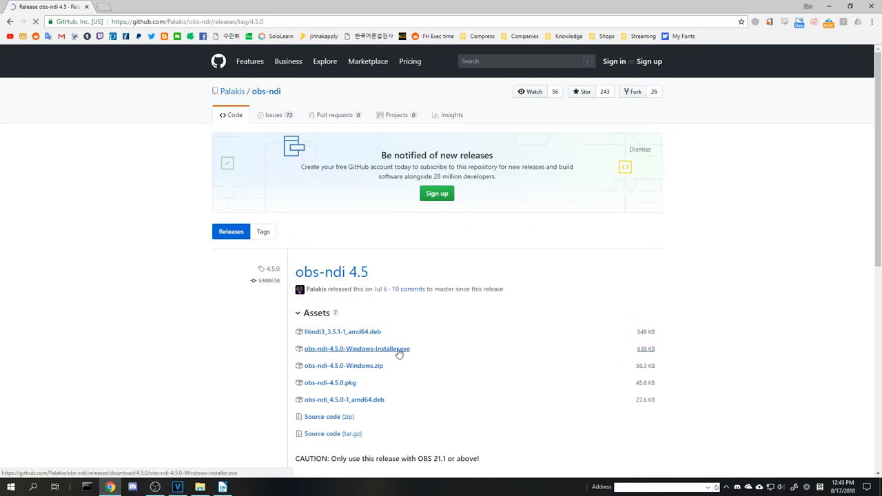
pyautogui.click(357, 349)
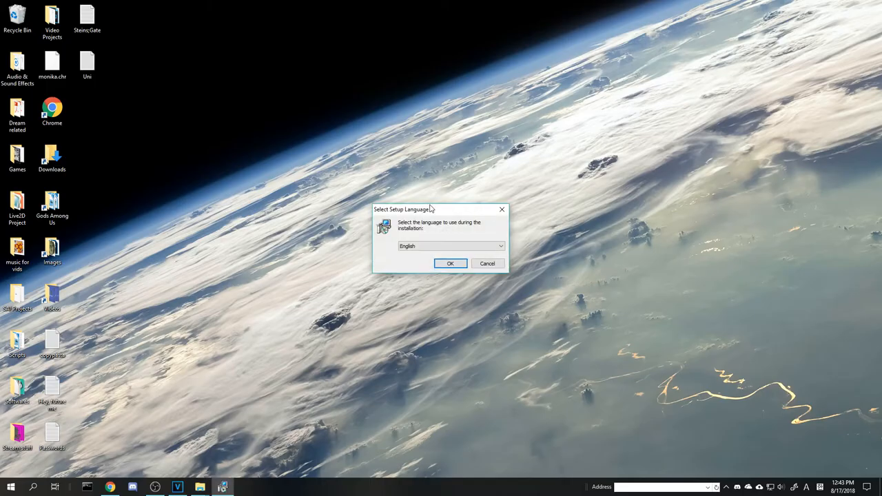
pyautogui.click(450, 263)
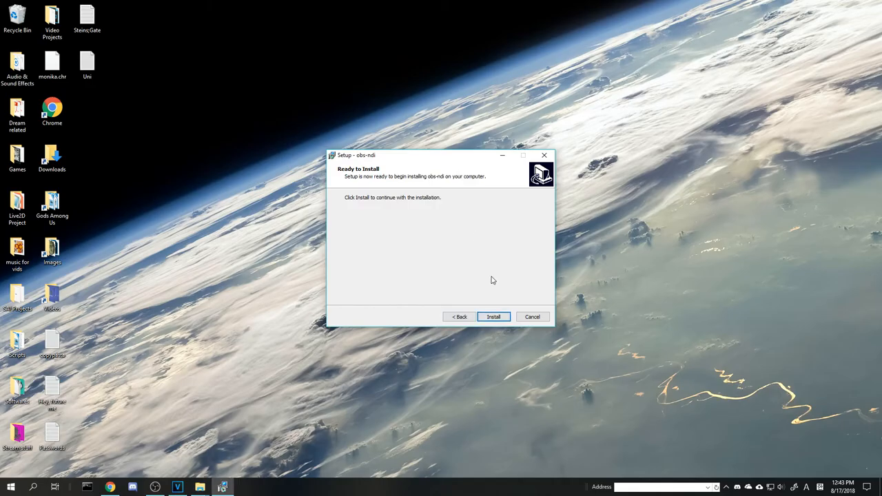
pyautogui.click(492, 316)
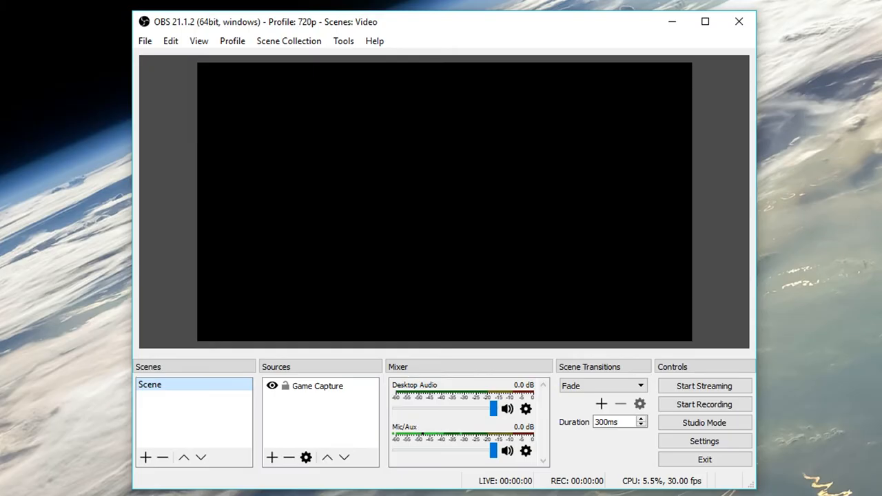
pyautogui.moveTo(343, 41)
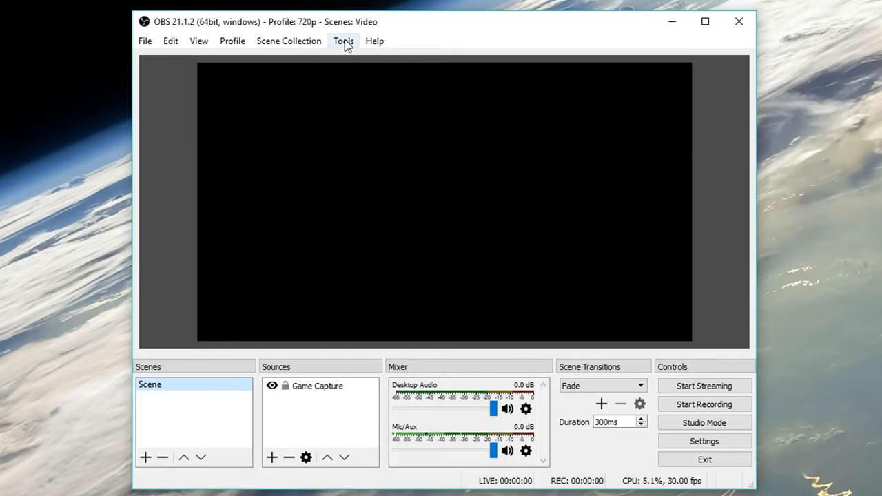
# - Open the Tools menu in OBS Studio before removing the Game Capture source
pyautogui.click(343, 41)
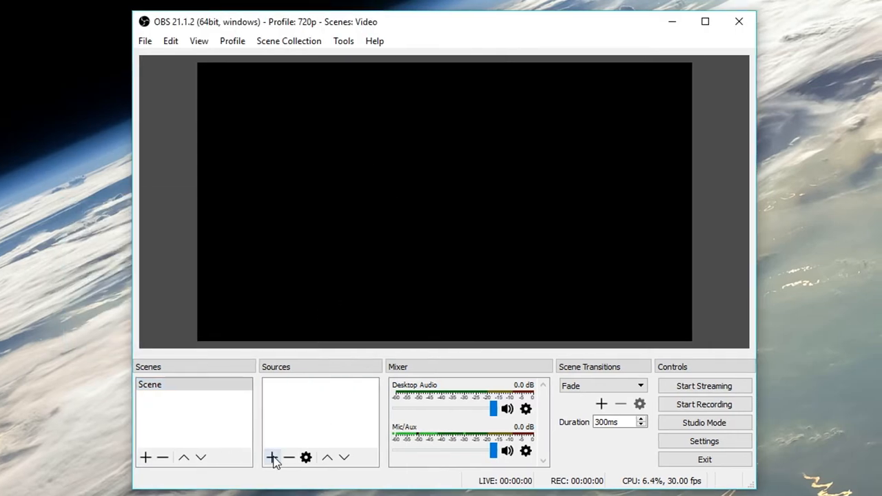
# - Add an NDI source receiving the gaming PC's feed, synced by Source Timing
pyautogui.click(272, 457)
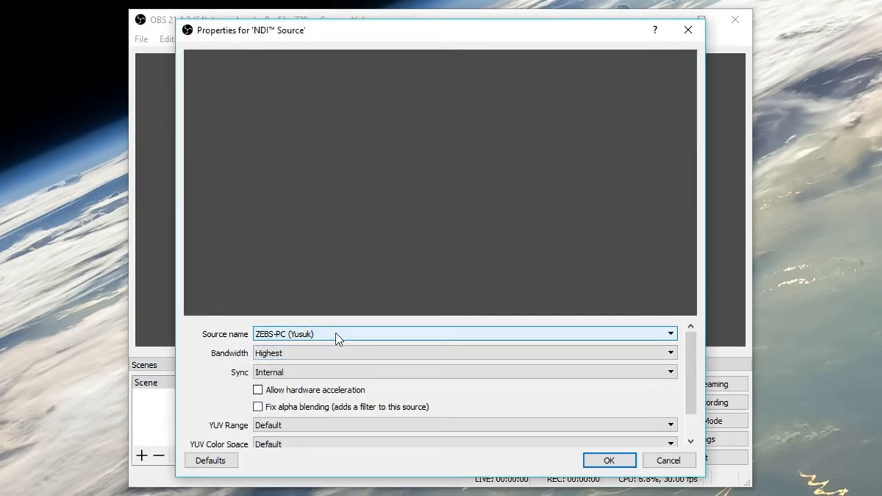
pyautogui.click(669, 333)
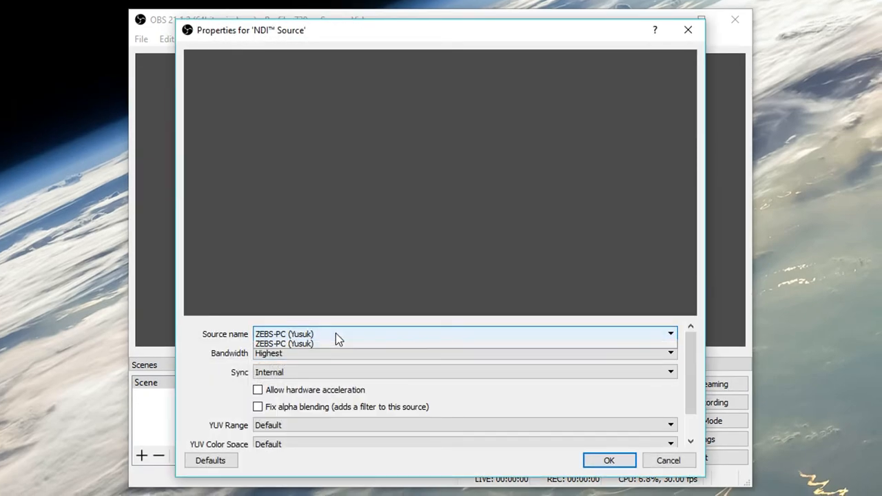
pyautogui.click(284, 344)
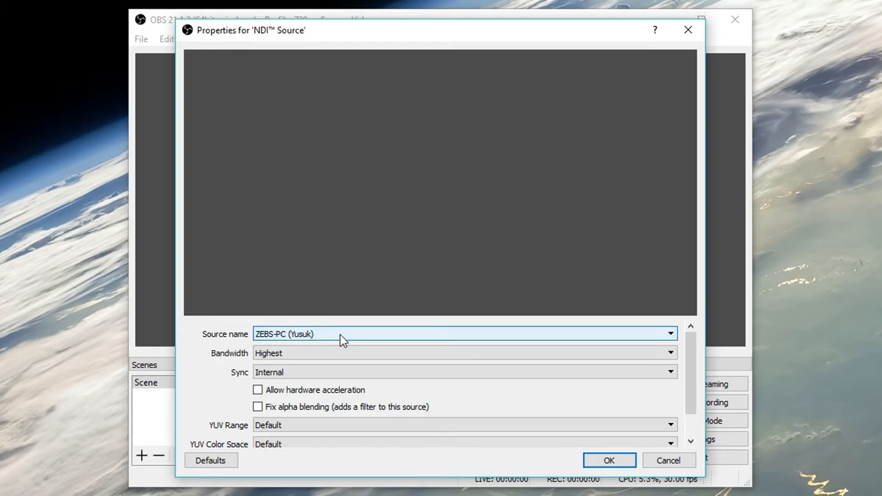
pyautogui.click(463, 372)
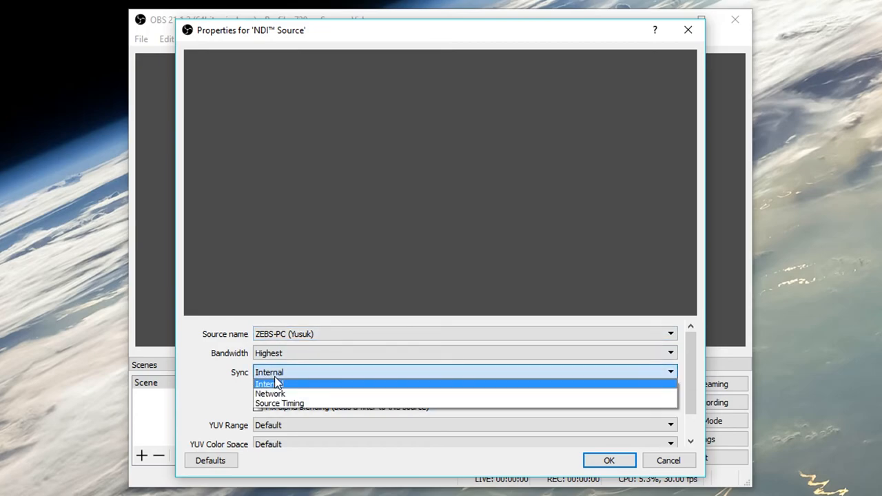
pyautogui.moveTo(279, 404)
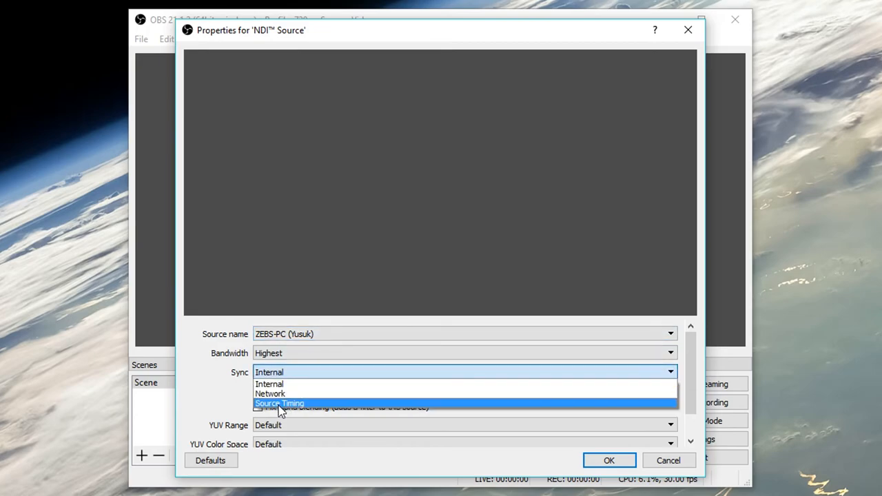
pyautogui.click(279, 403)
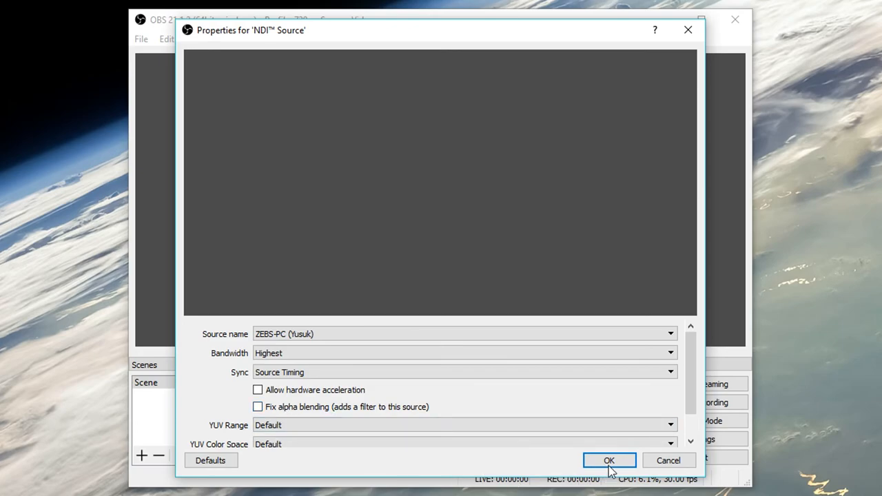
pyautogui.click(609, 460)
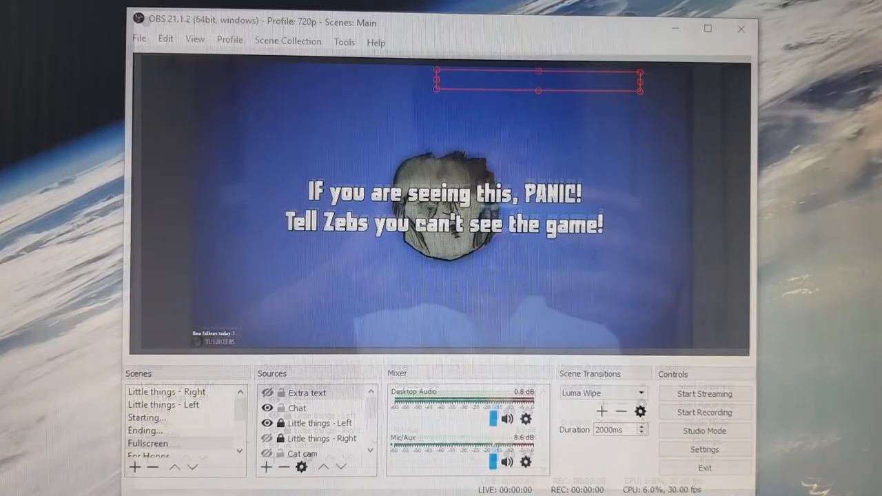